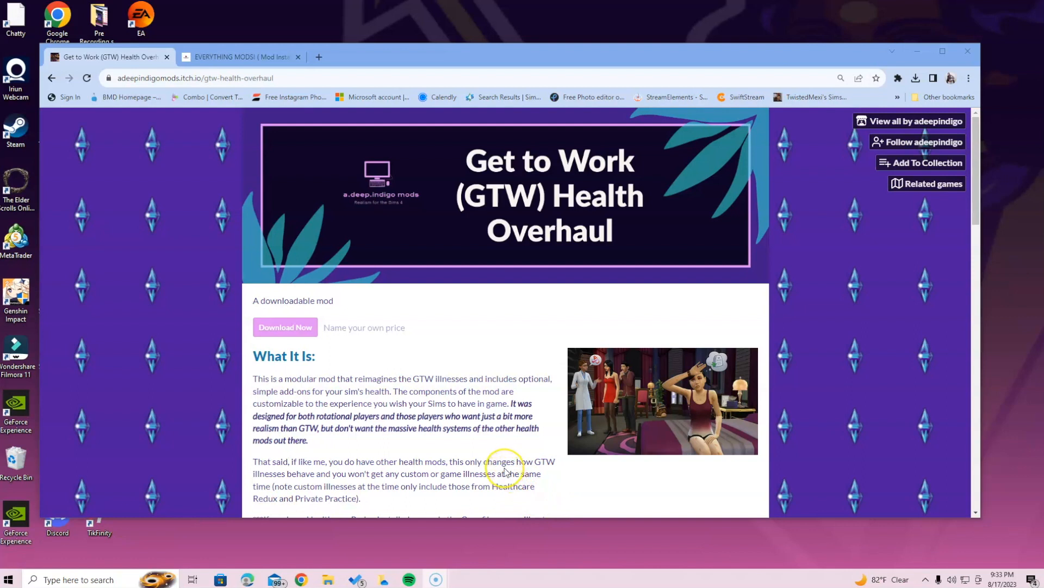
mouse_move(473, 463)
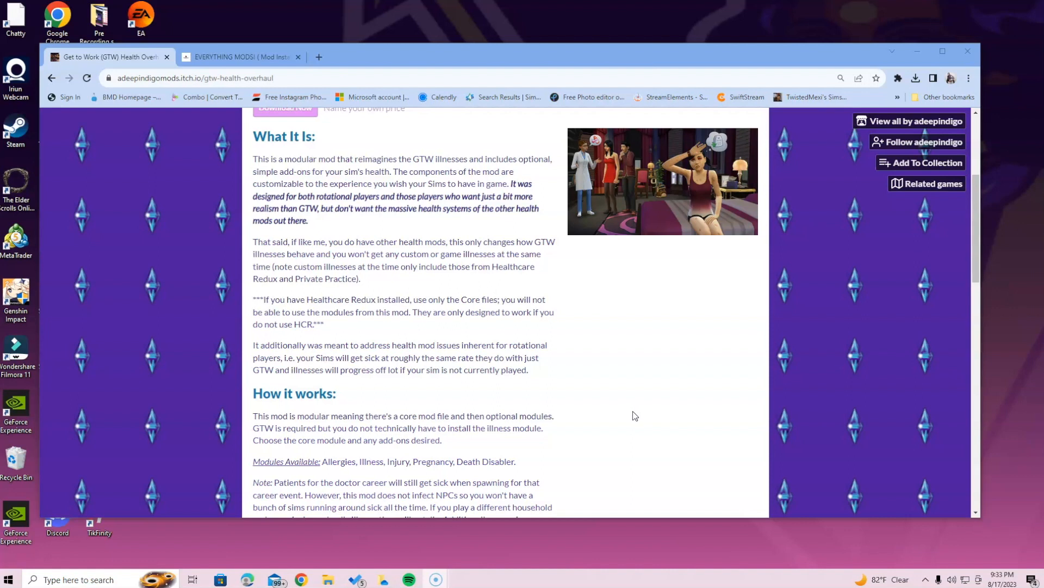
mouse_move(631, 417)
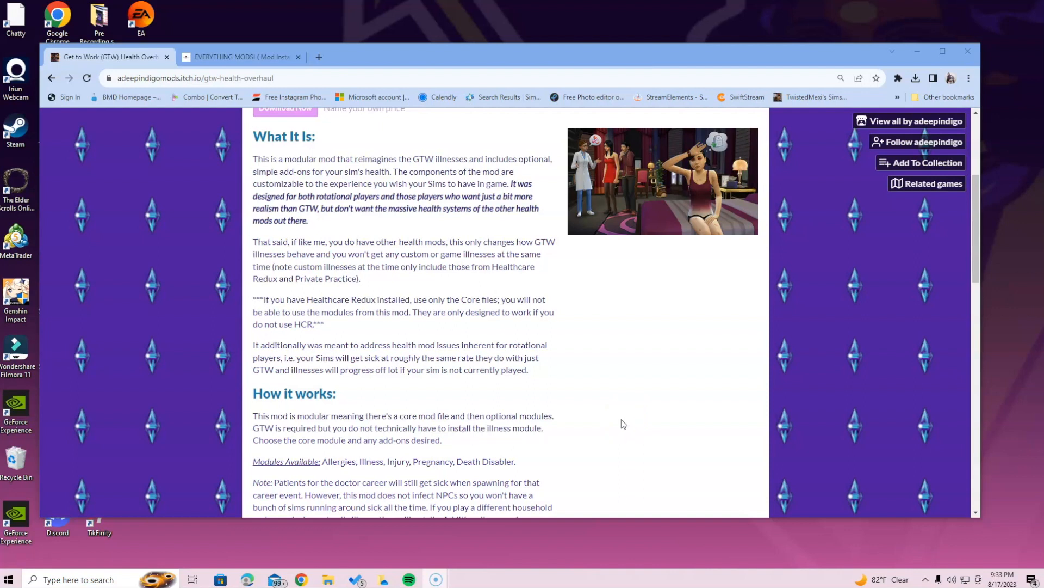
Start the itch.io download and choose 'No thanks, just take me to the downloads' to reach the Patreon link.
scroll(down, 3)
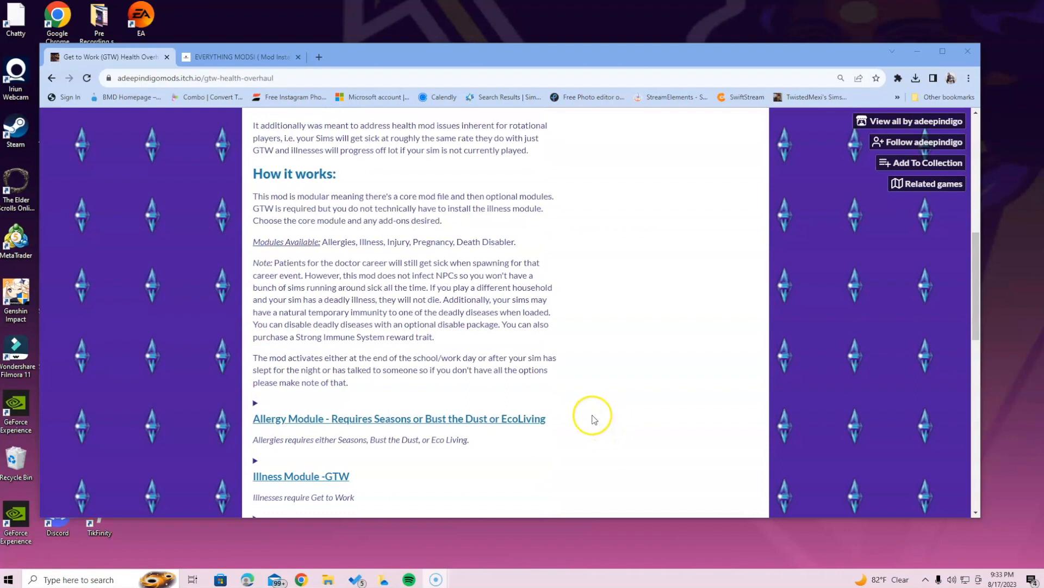
scroll(down, 3)
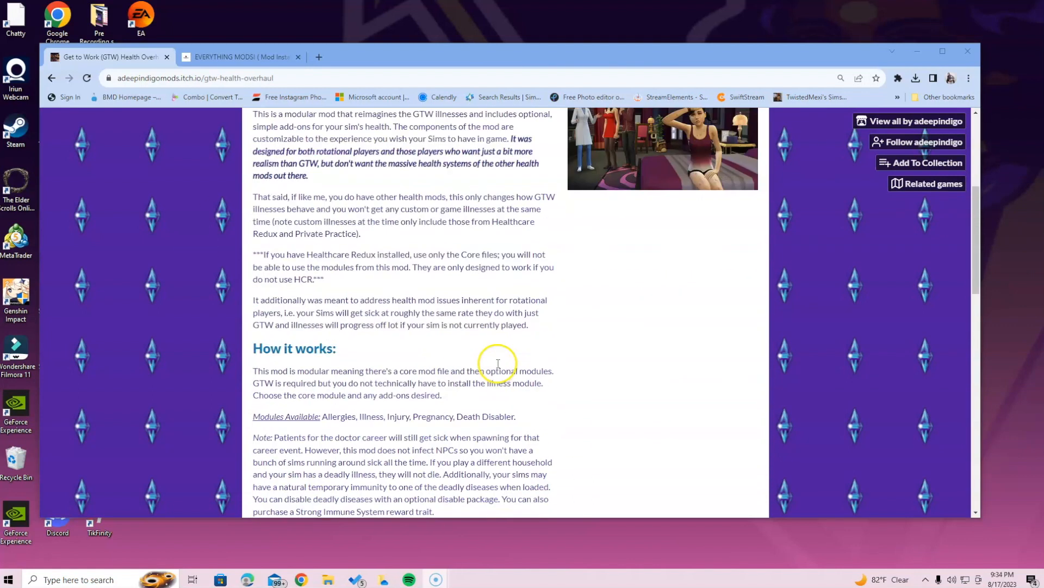
scroll(down, 3)
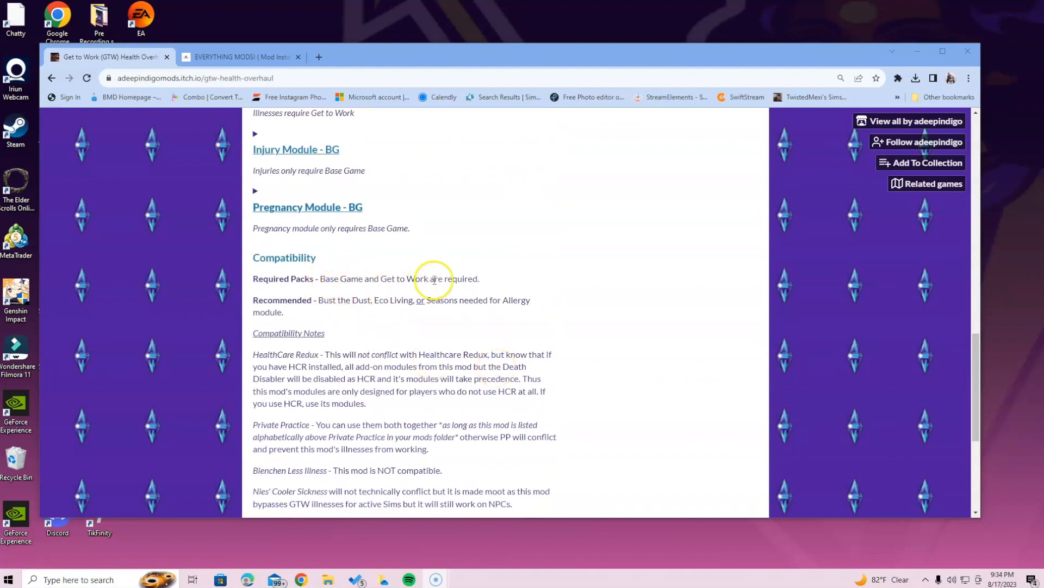
mouse_move(732, 333)
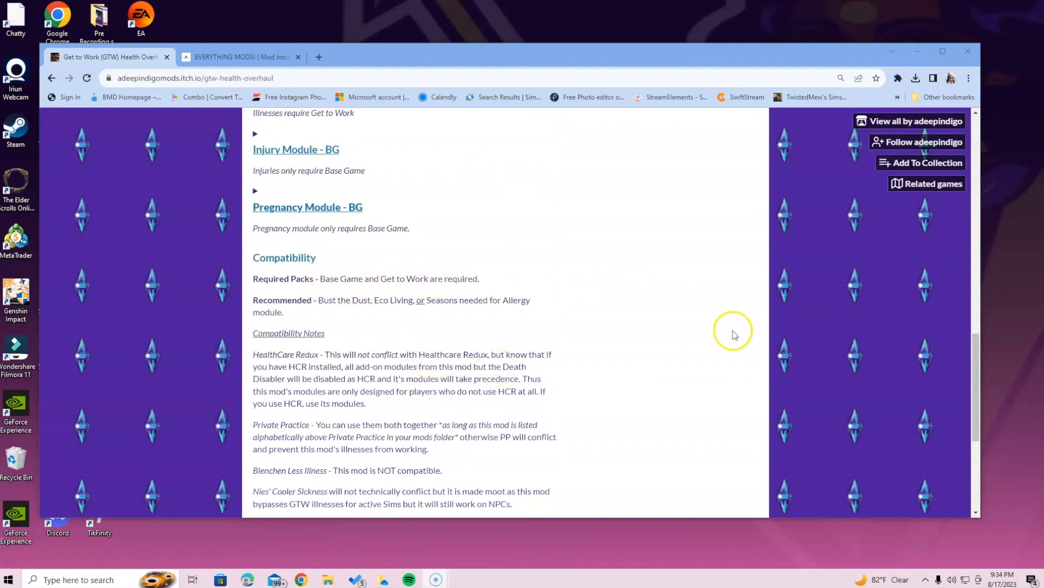
scroll(down, 3)
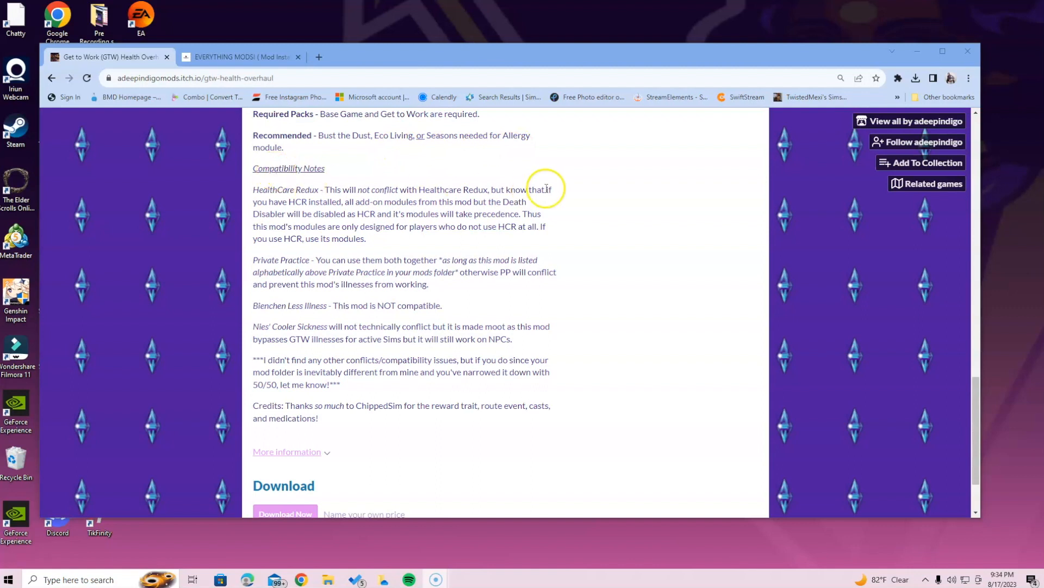
mouse_move(605, 259)
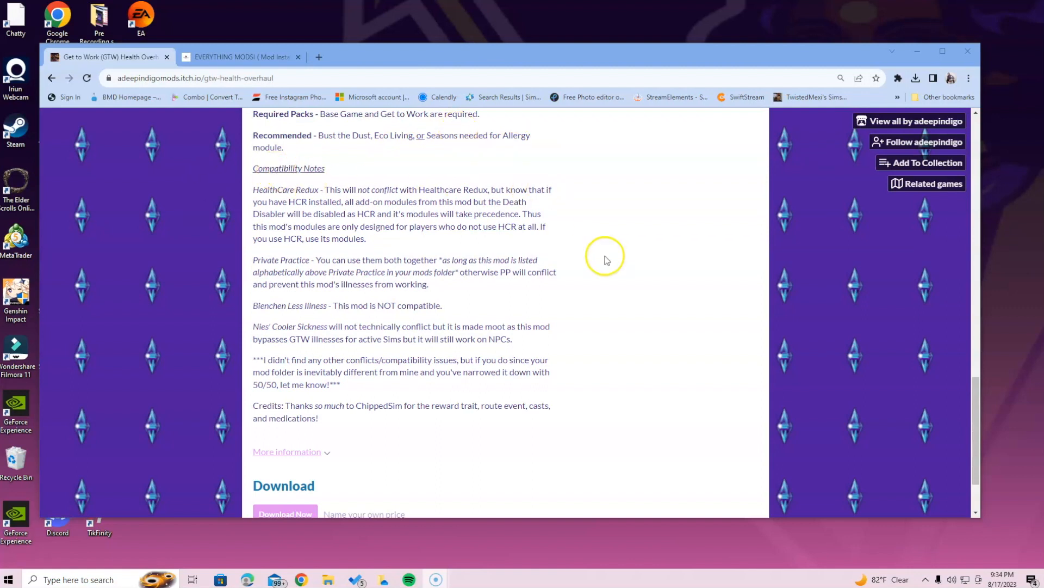
scroll(down, 3)
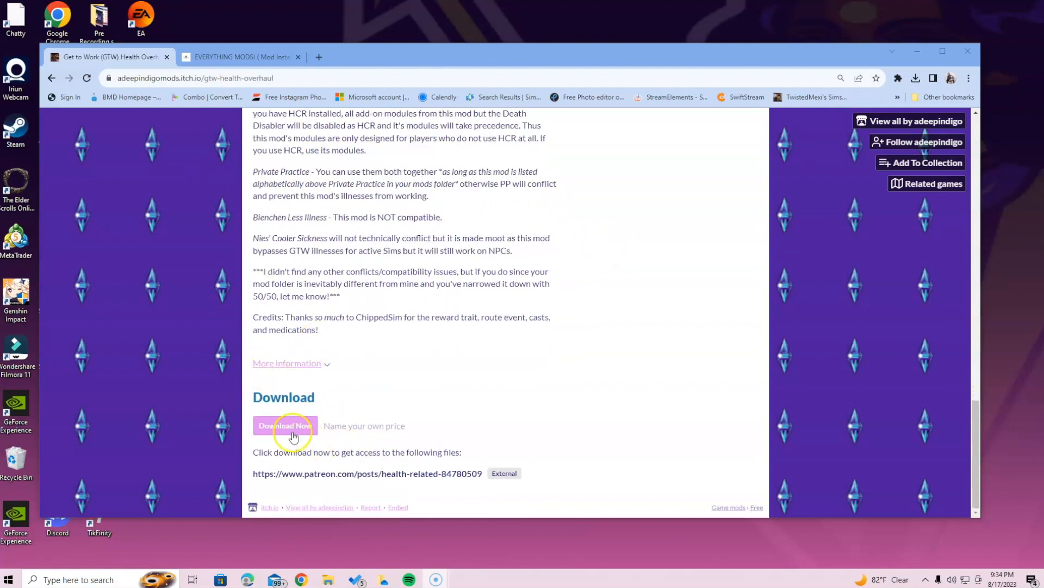
click(284, 425)
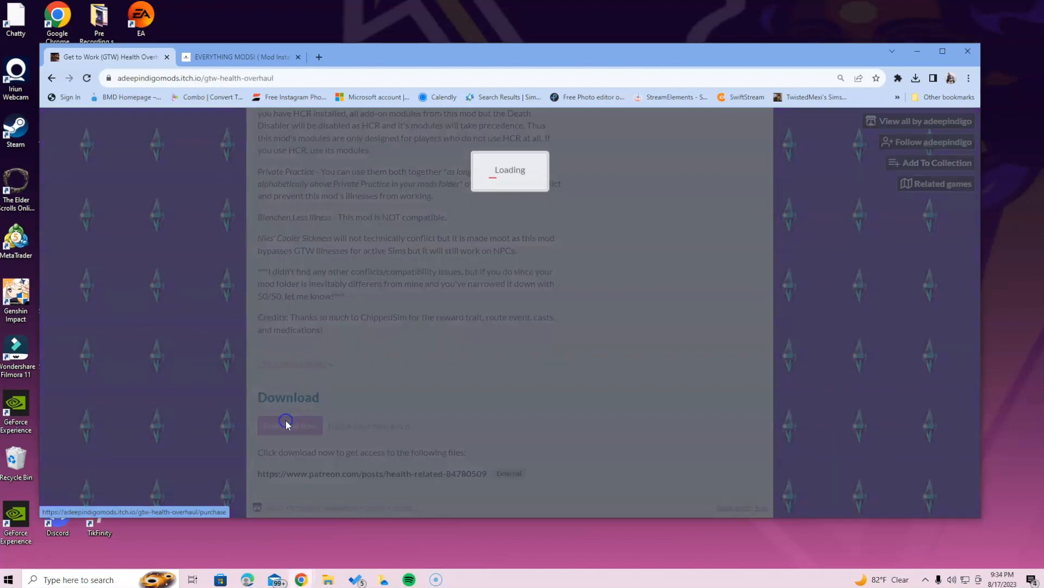
click(288, 426)
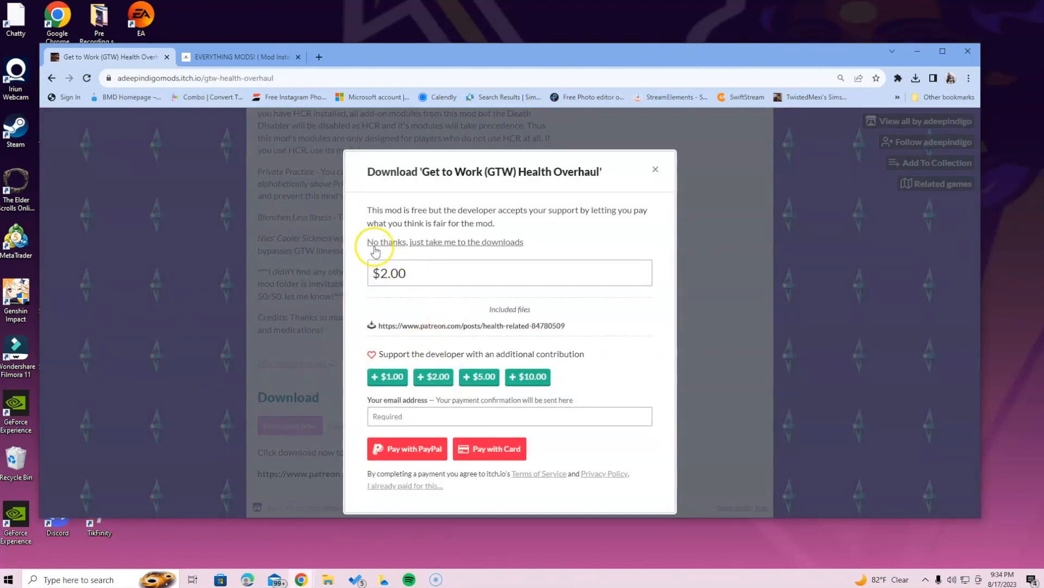
click(445, 241)
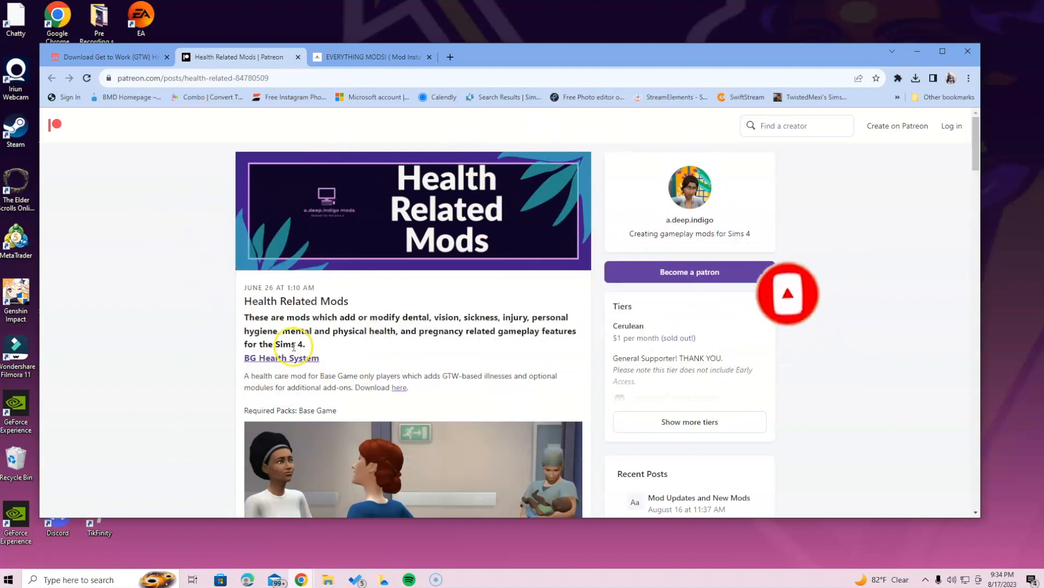
Follow the Get to Work Health Overhaul 'here' link to its Sim File Share zip page.
scroll(down, 3)
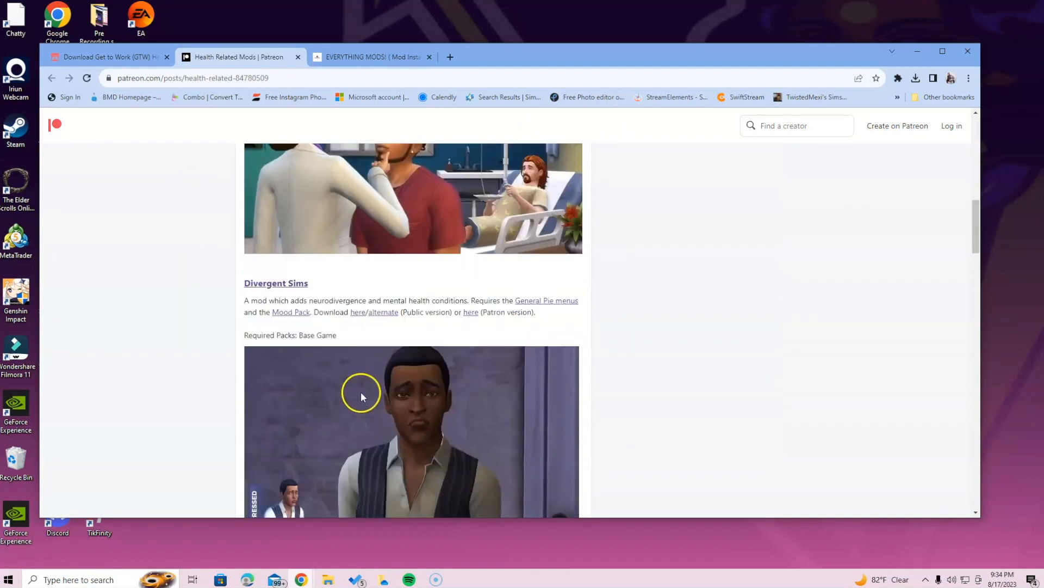
scroll(down, 3)
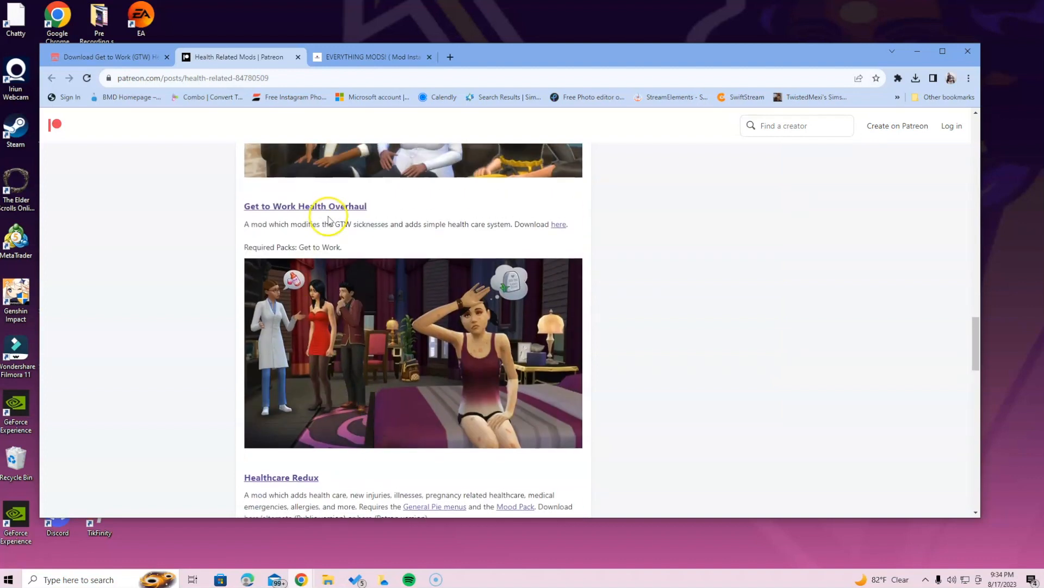
click(305, 206)
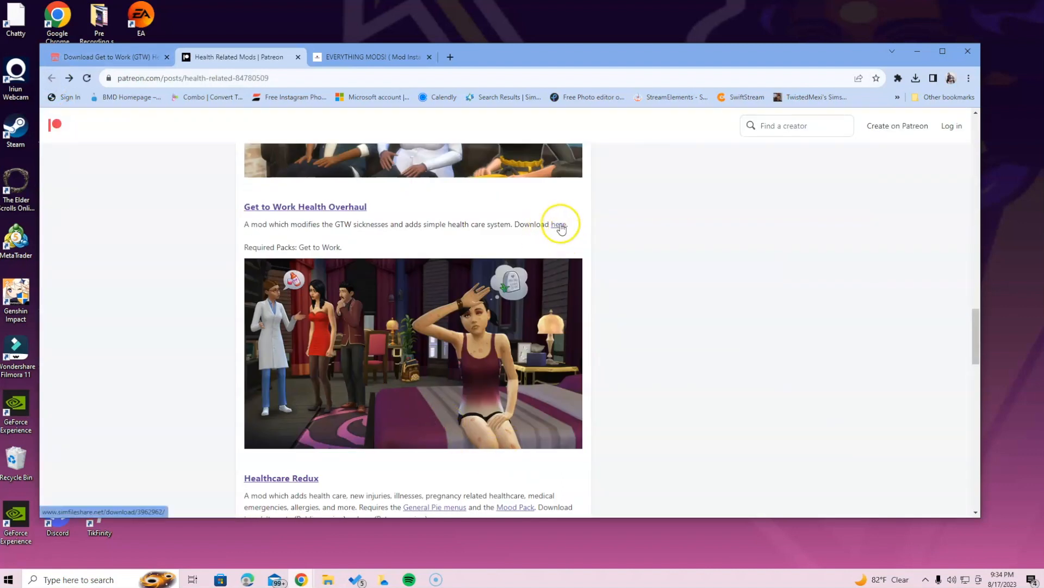
click(558, 224)
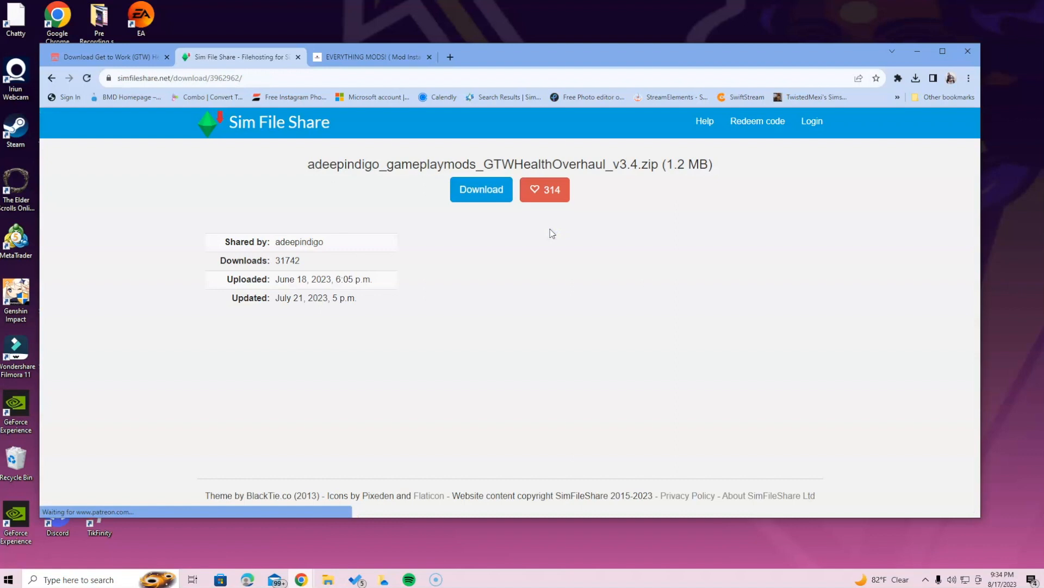
Download the GTWHealthOverhaul v3.4 zip and view it in the Downloads folder.
click(480, 190)
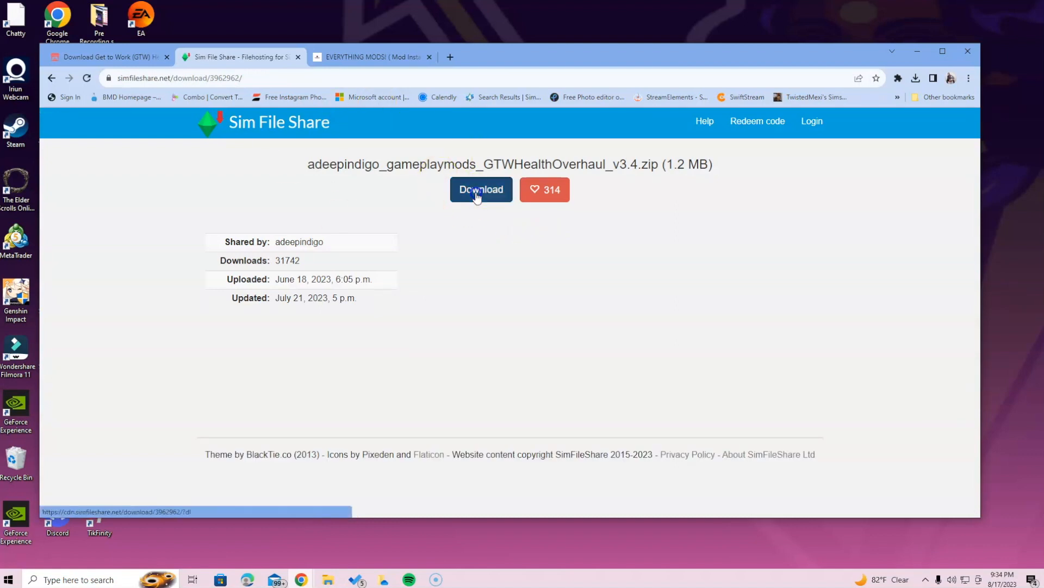
click(480, 189)
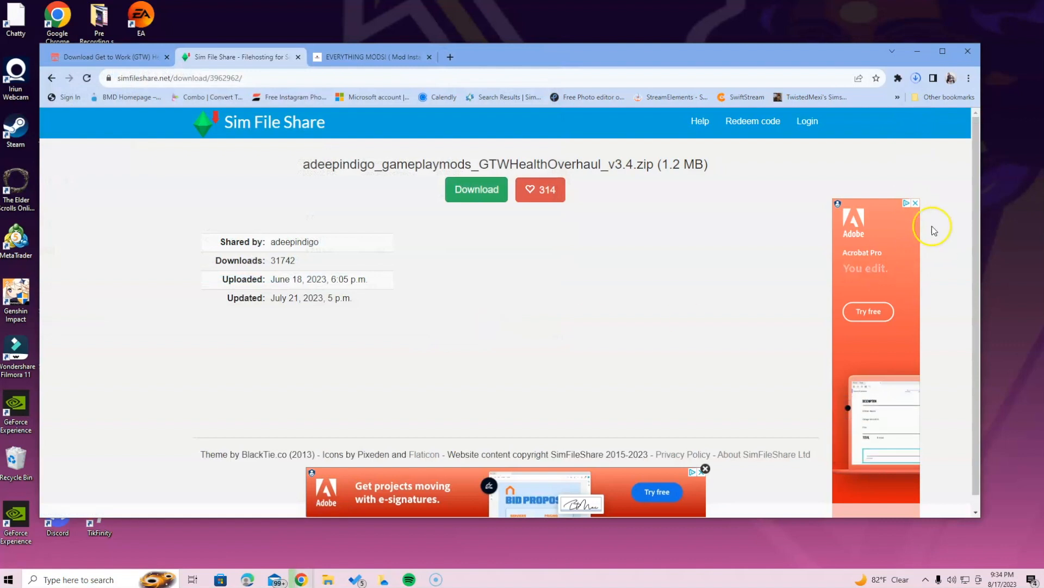
click(475, 190)
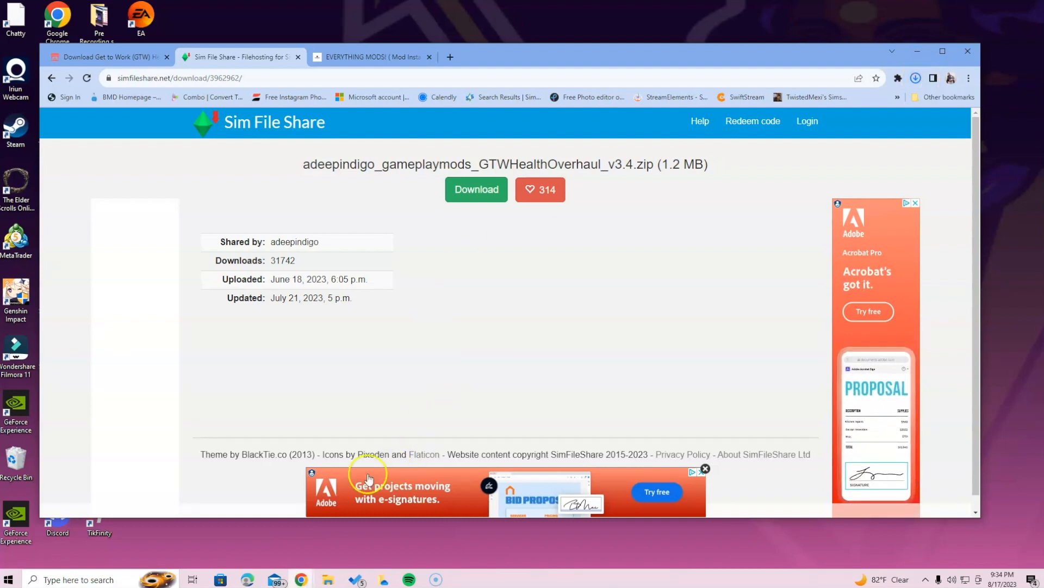
mouse_move(545, 368)
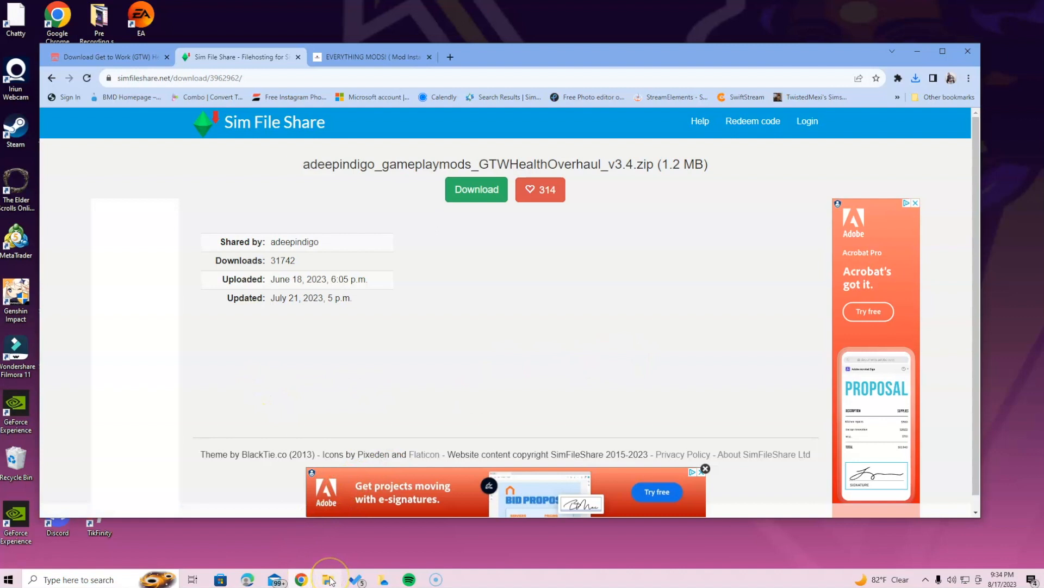
mouse_move(328, 579)
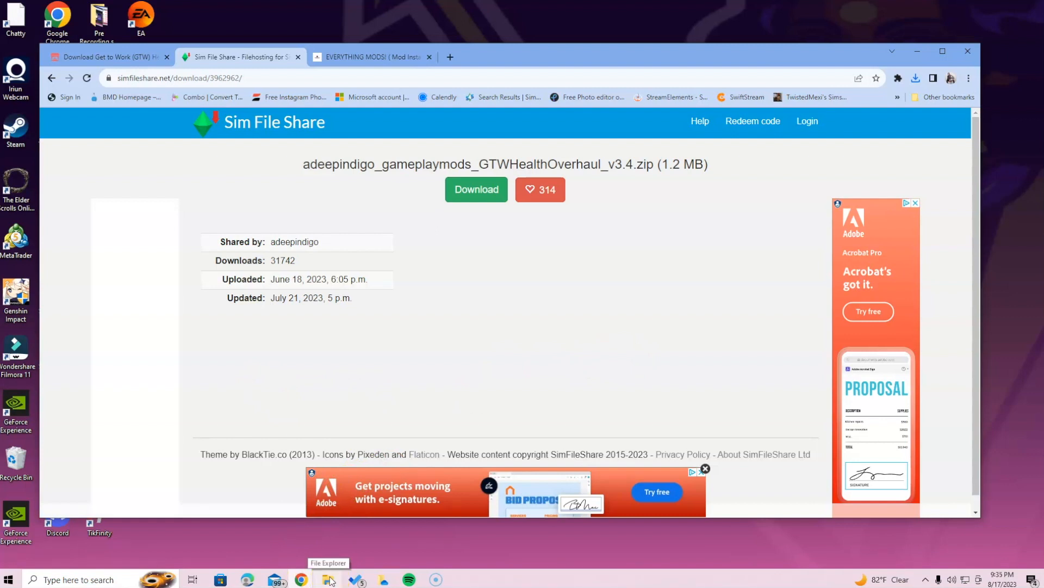
click(328, 579)
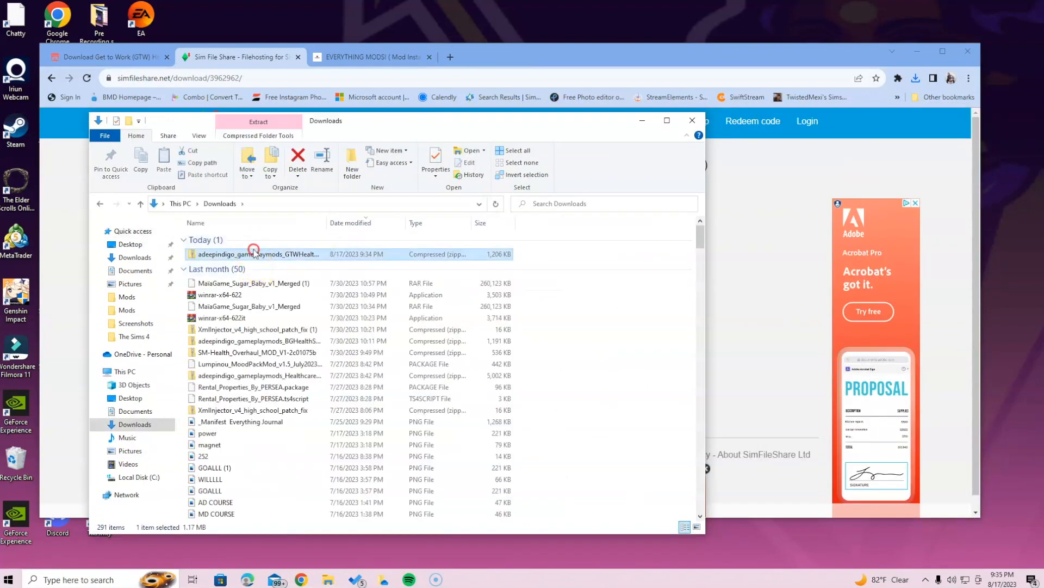
Extract All on the GTWHealthOverhaul v3.4 zip into its own Downloads folder.
right_click(253, 253)
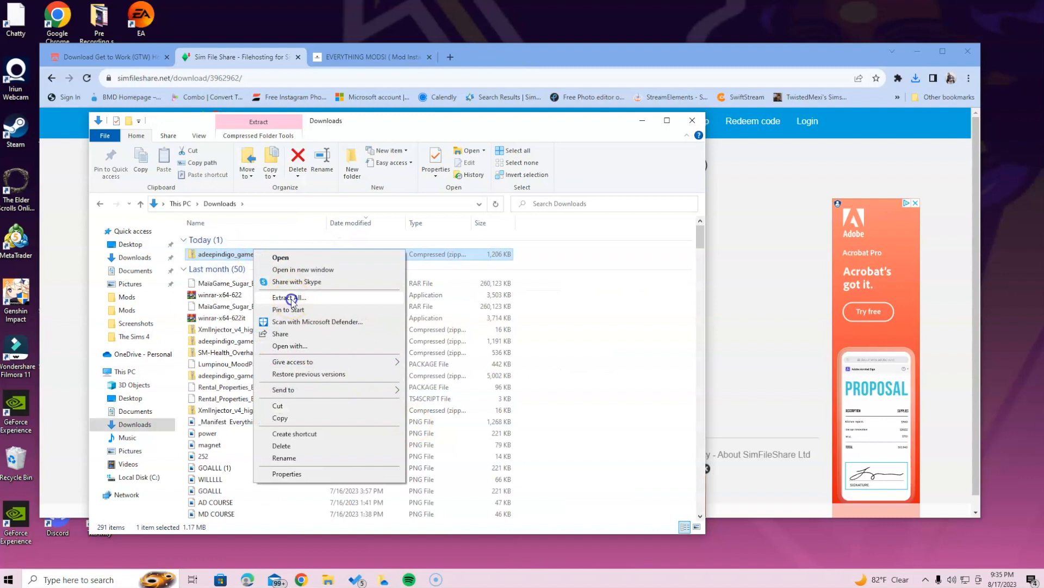
click(289, 297)
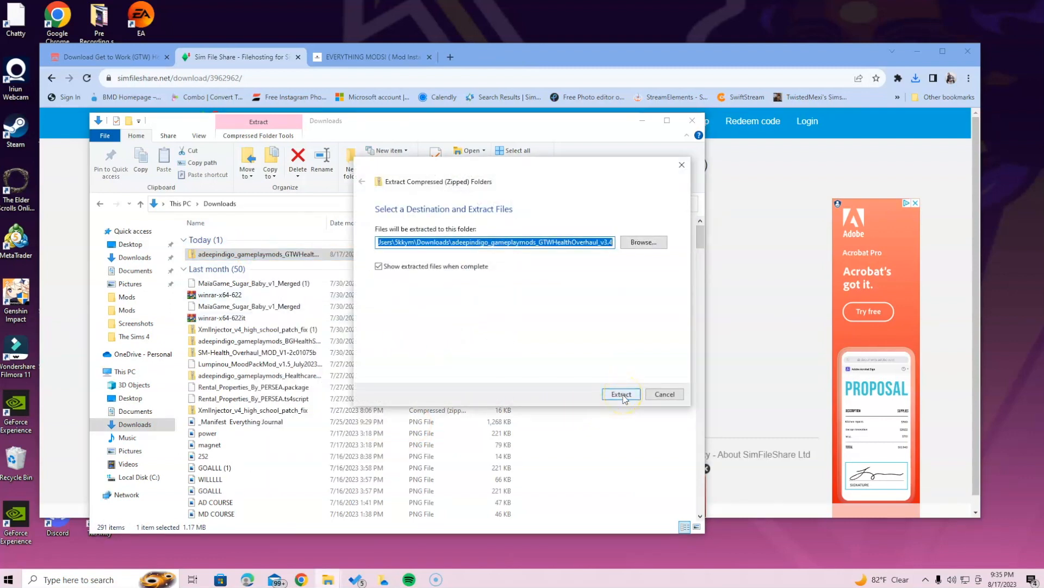
click(620, 393)
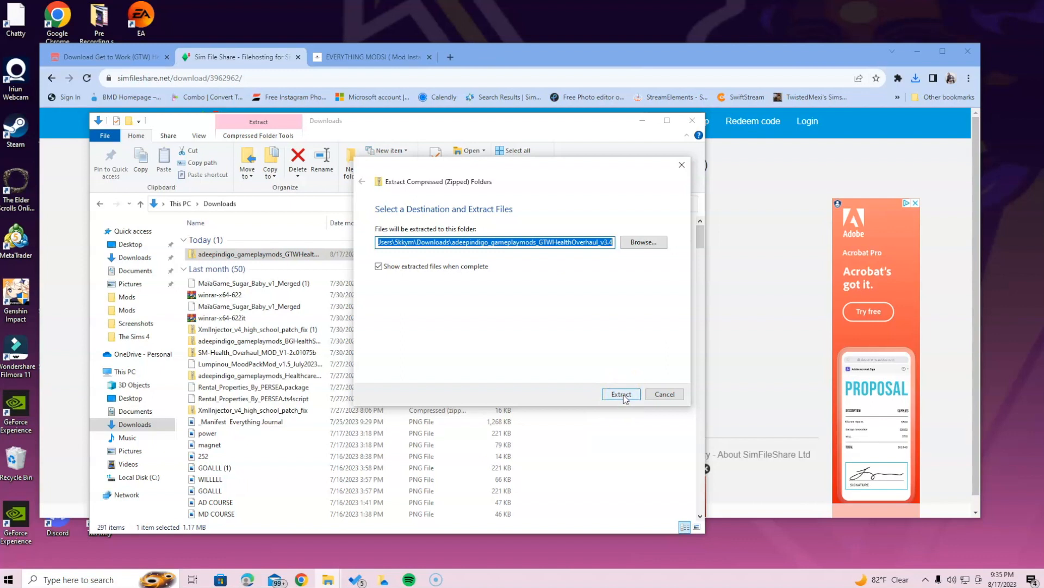
click(620, 393)
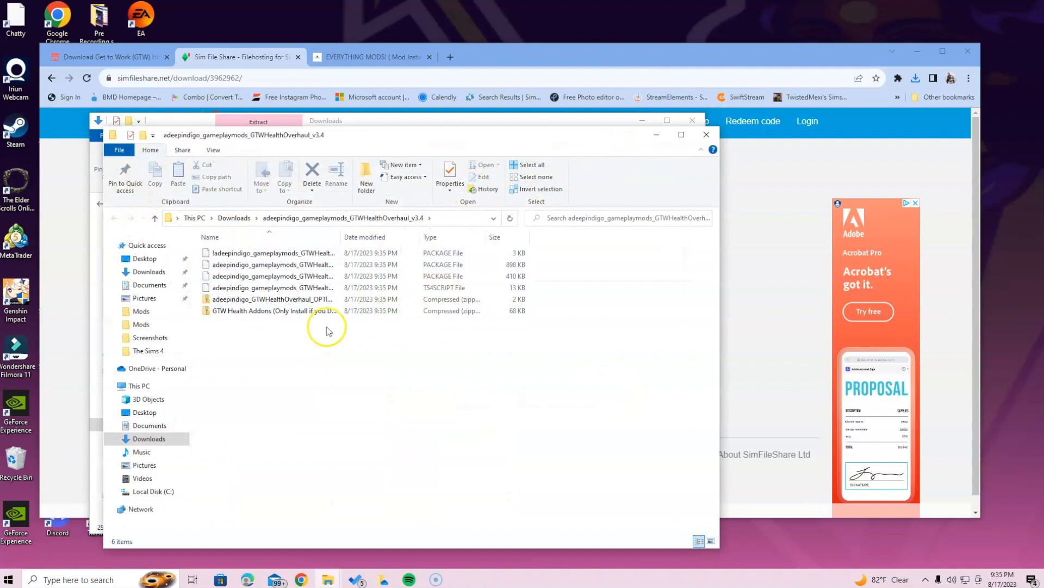
mouse_move(562, 212)
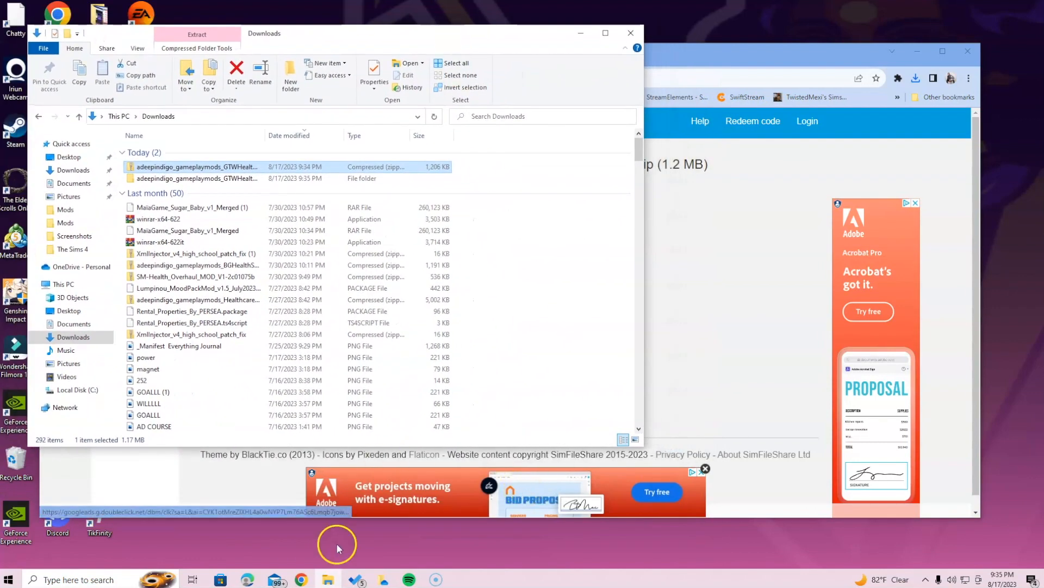
mouse_move(327, 579)
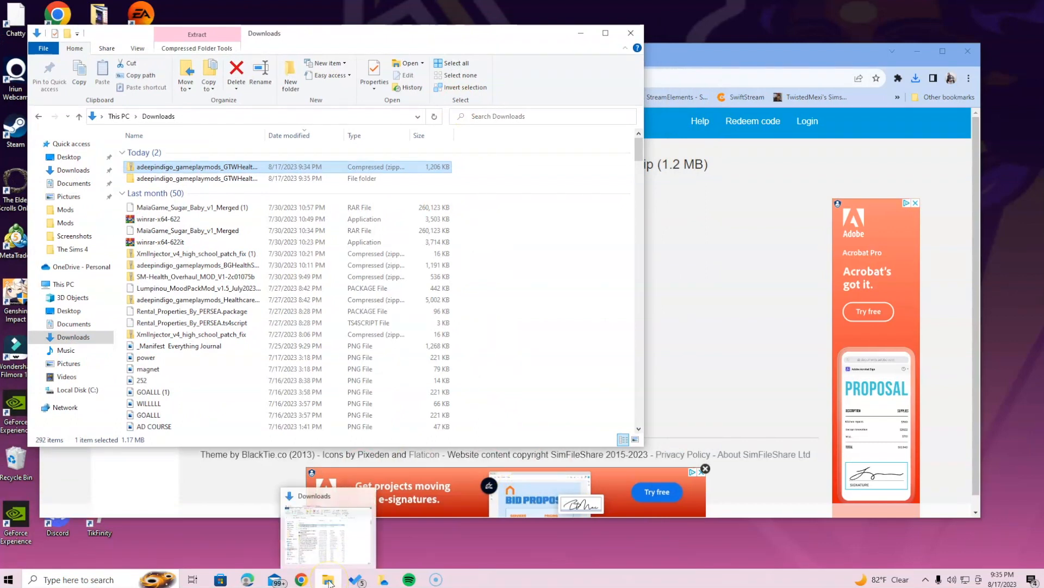
Open a second window at The Sims 4 Mods and drag the mod's package and script files into it.
right_click(328, 578)
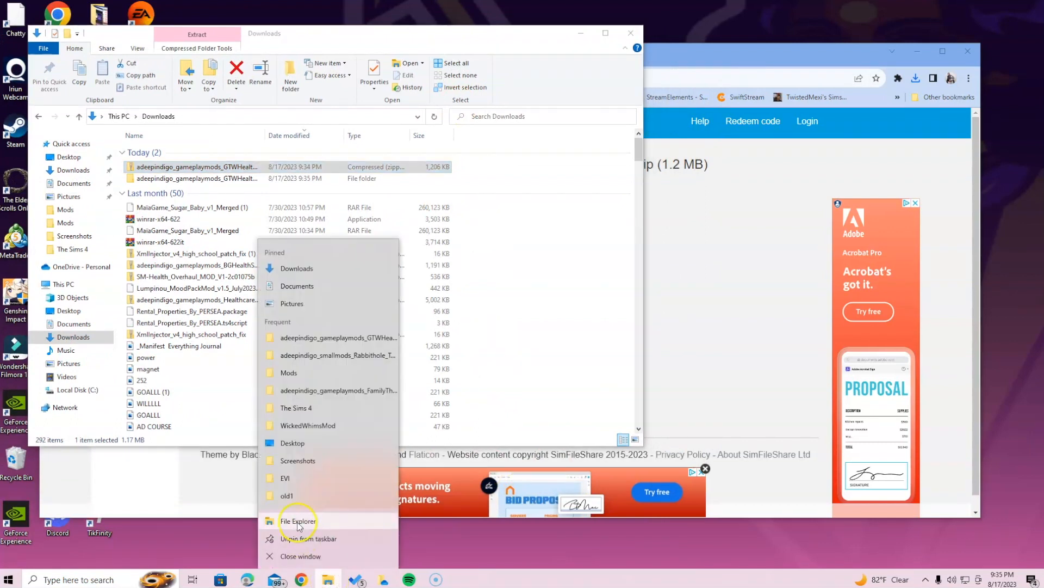
click(298, 522)
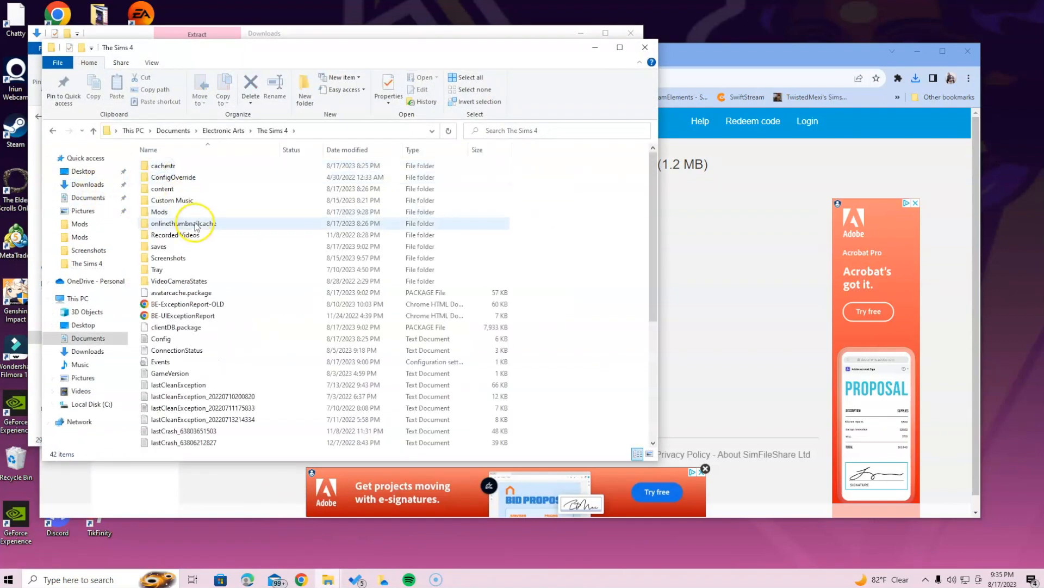
double_click(160, 211)
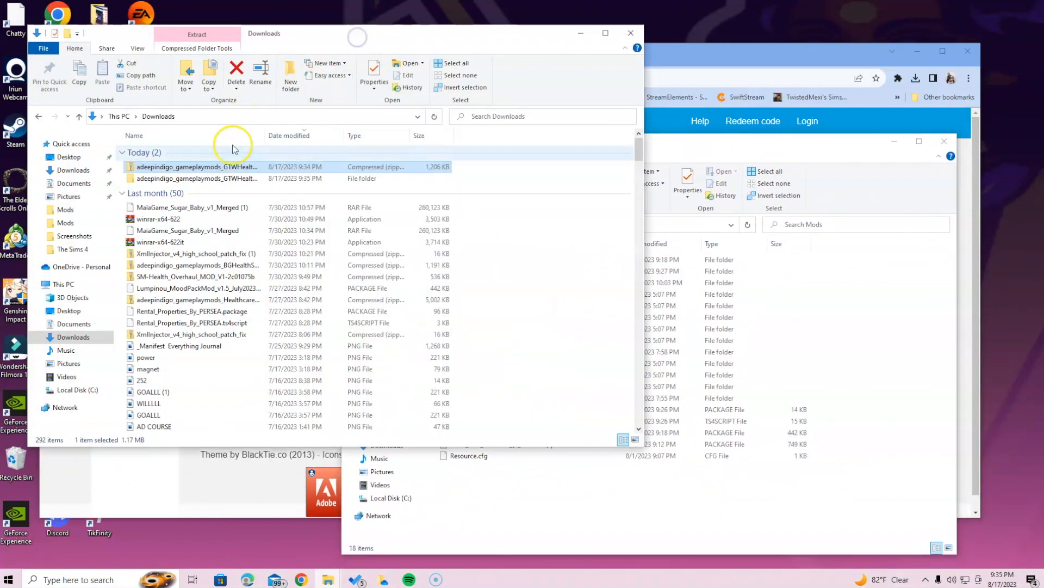
double_click(194, 177)
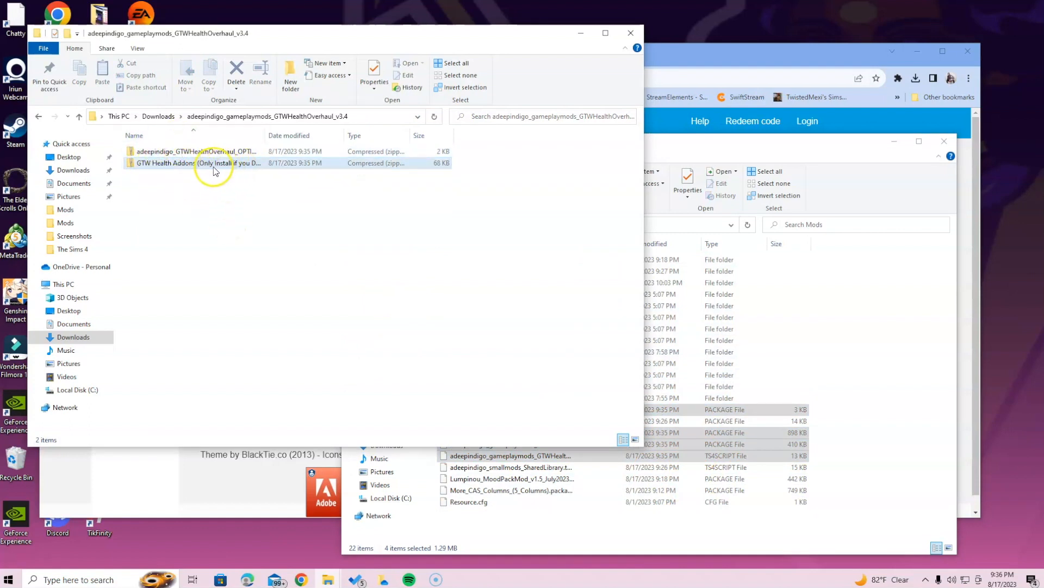
mouse_move(213, 152)
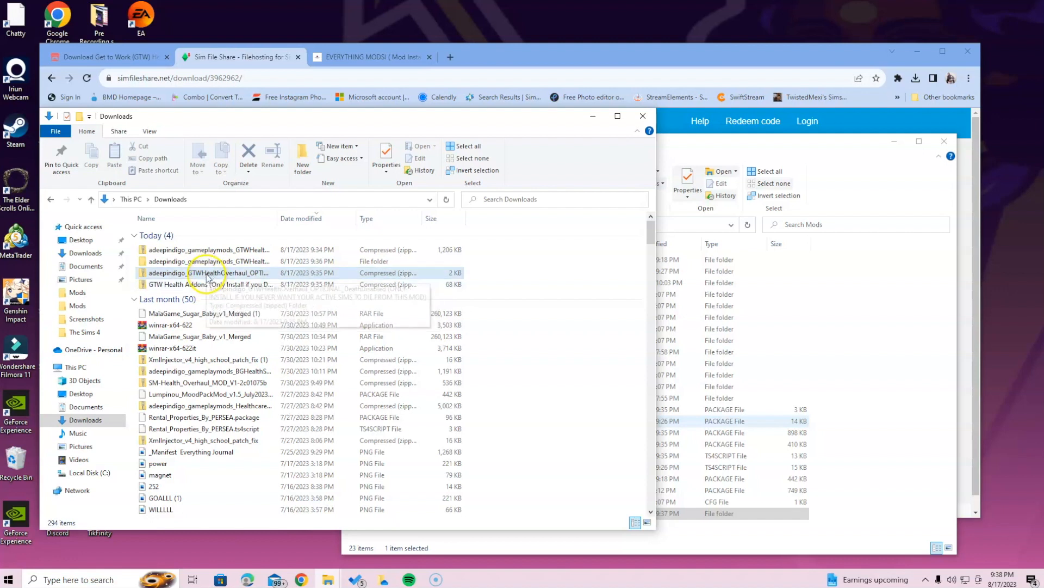
Extract the OPTIONAL DeathDisabled zip, move its package into Mods, and close the Mods window.
right_click(207, 272)
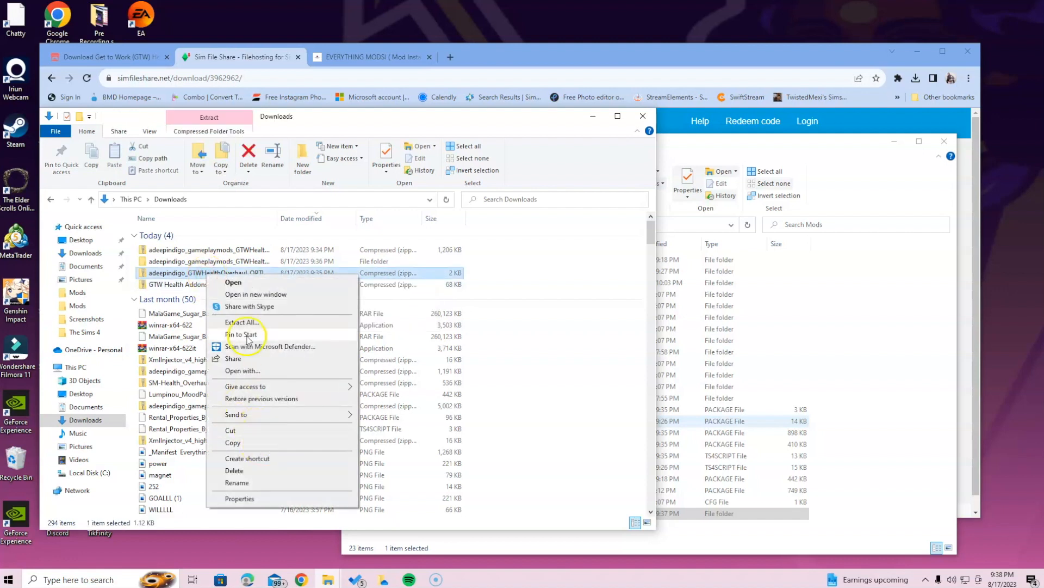
click(241, 322)
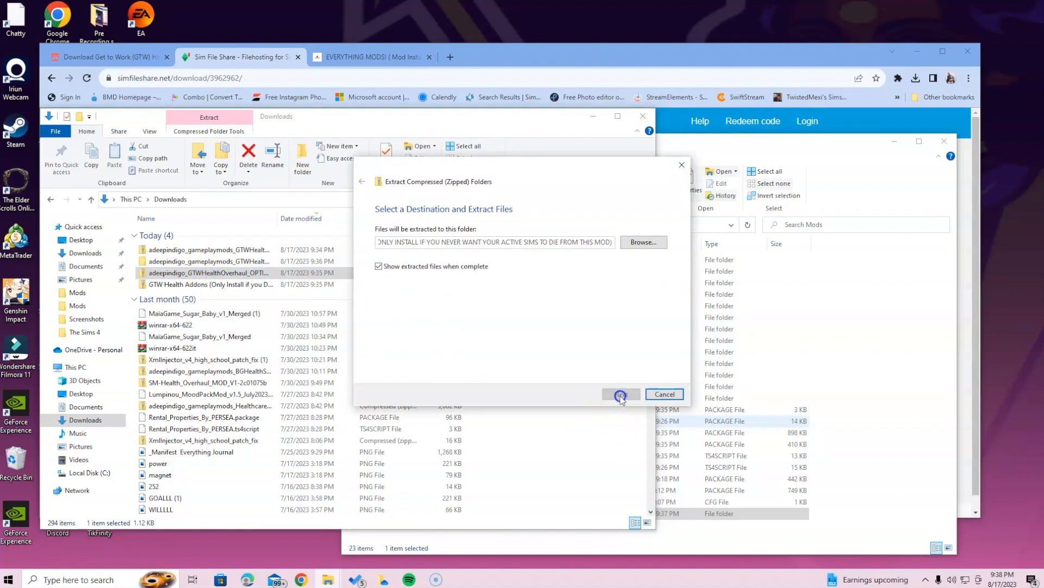
click(619, 394)
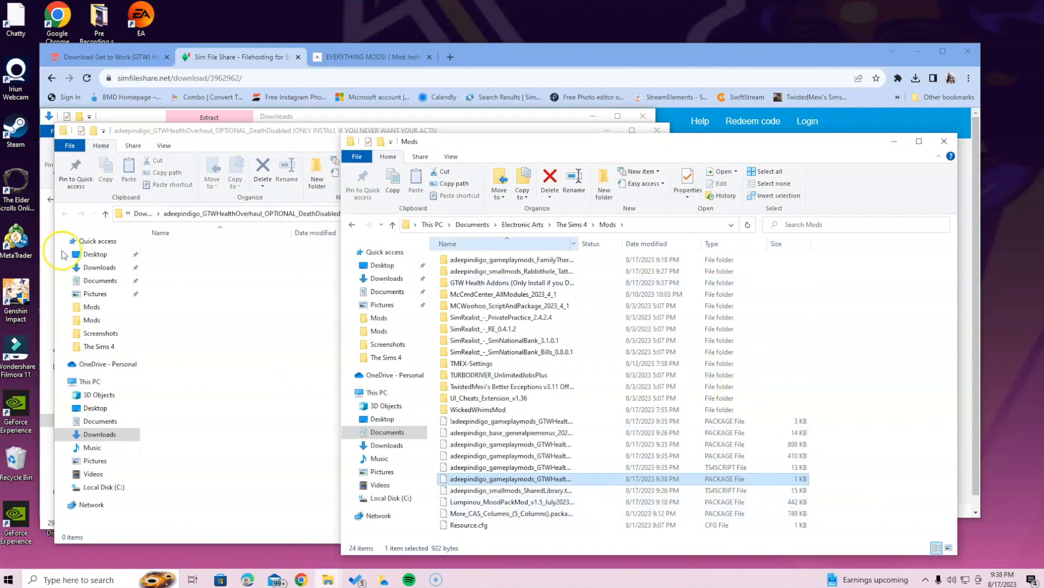
mouse_move(177, 372)
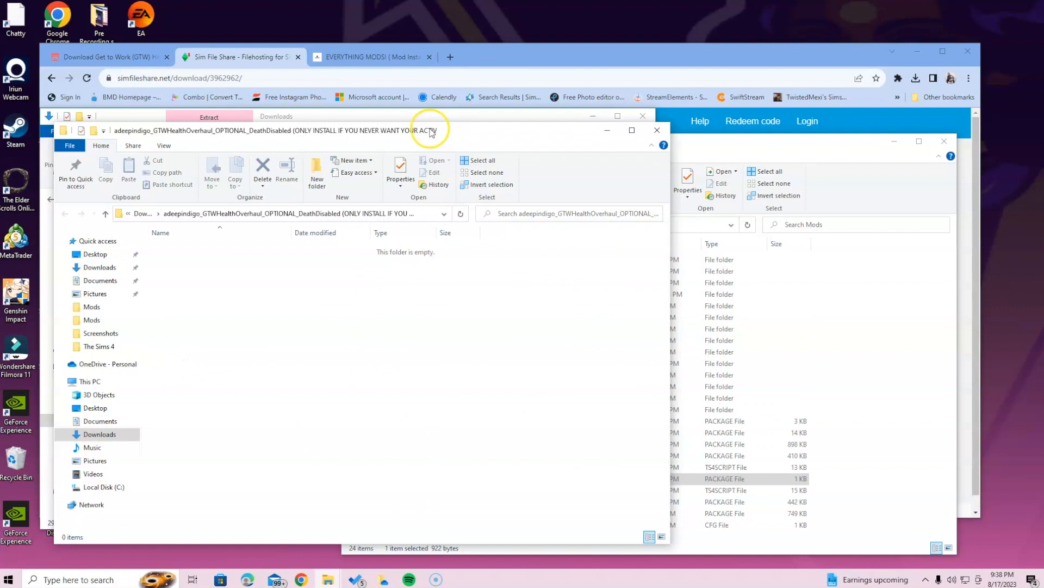
mouse_move(552, 157)
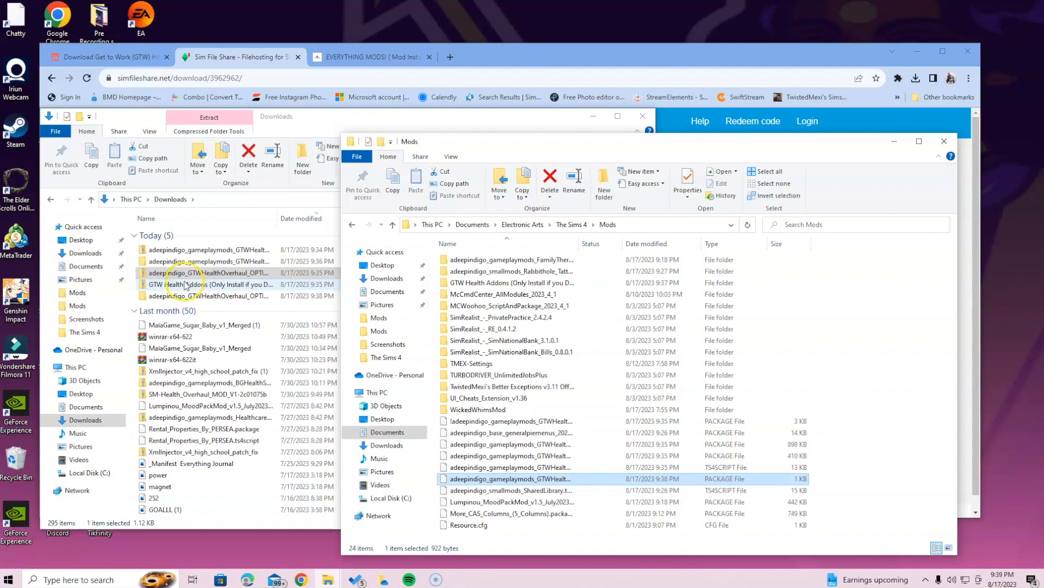
click(207, 261)
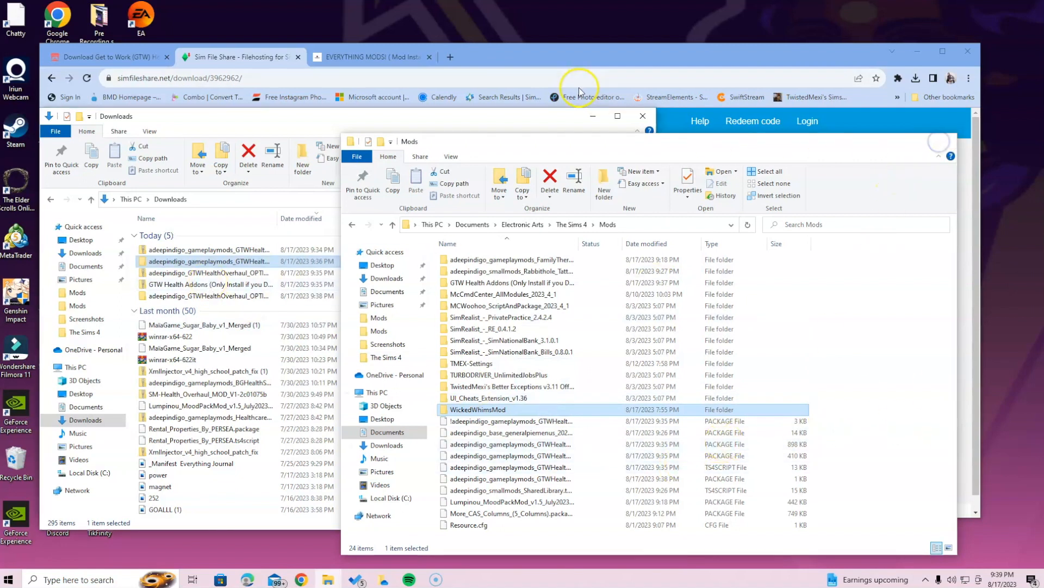
click(643, 116)
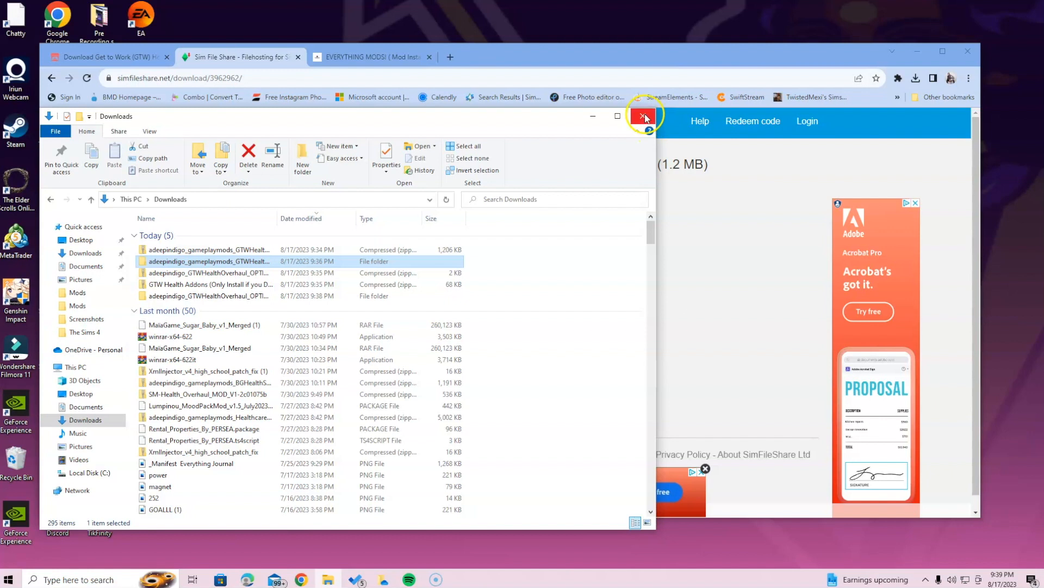
Close Downloads, view the Everything Mods course tab, then return to the itch.io download tab.
click(644, 117)
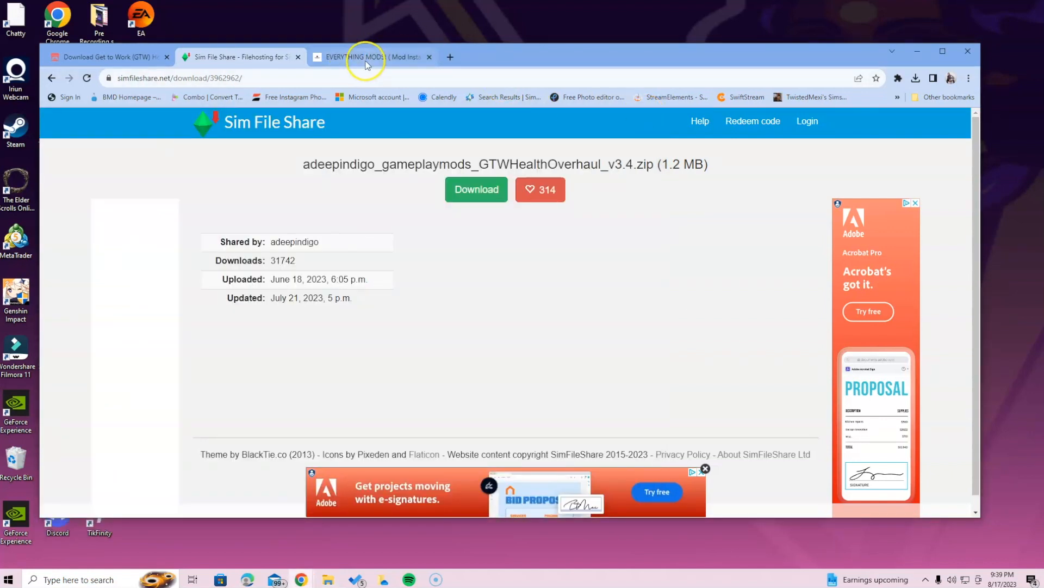
click(370, 56)
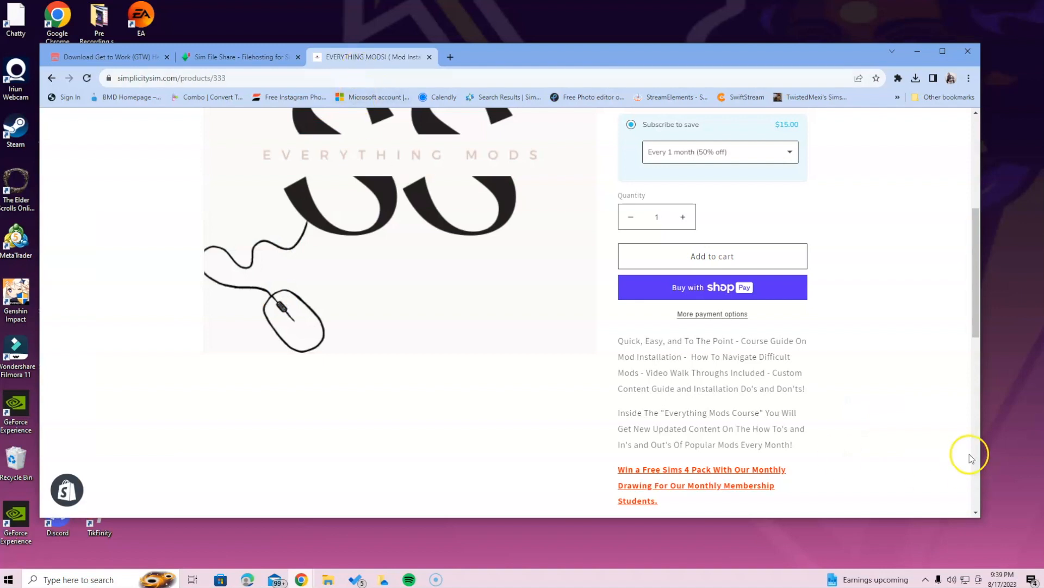
mouse_move(463, 235)
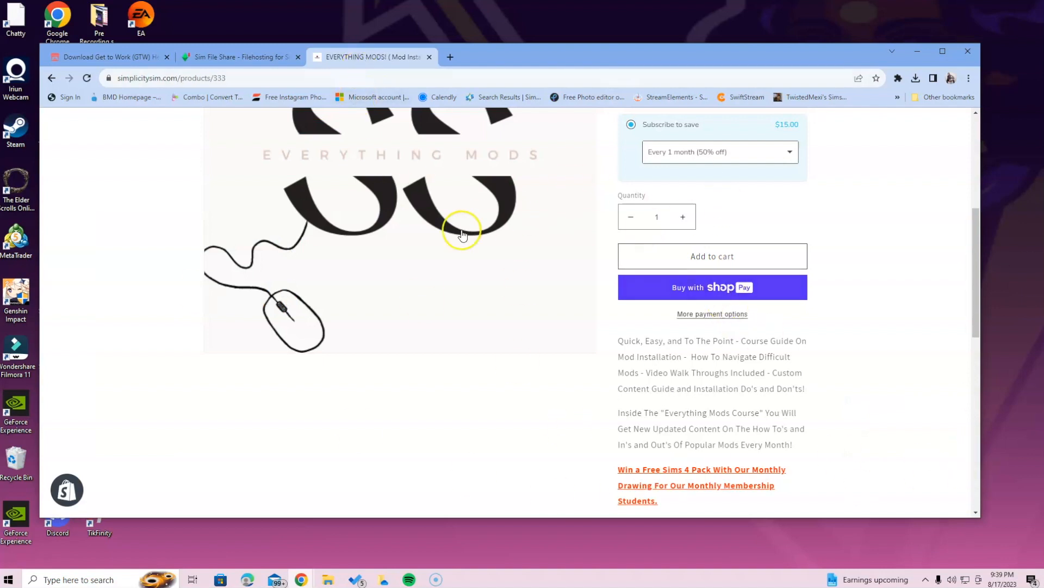
mouse_move(468, 317)
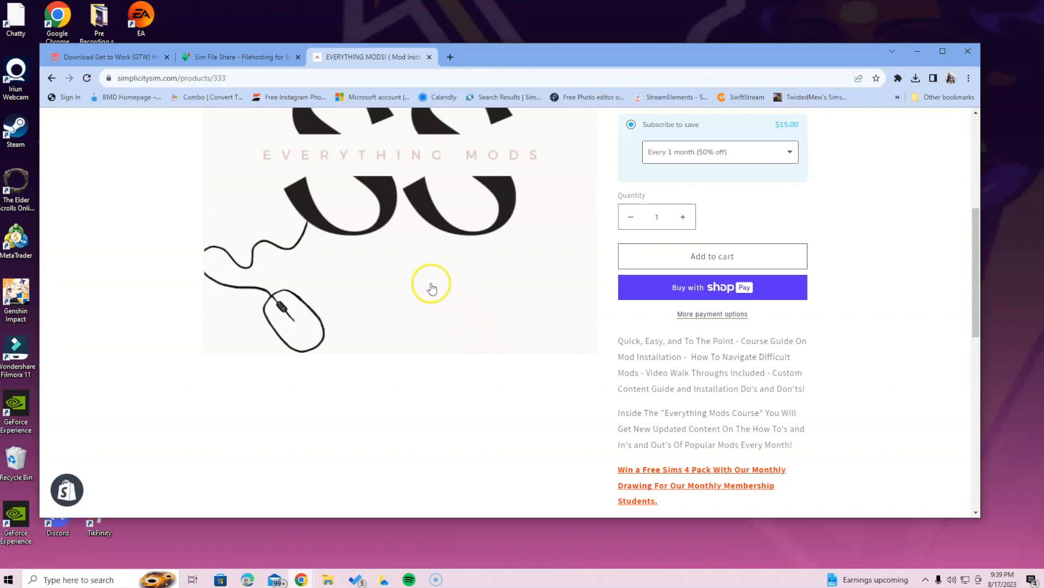
mouse_move(415, 288)
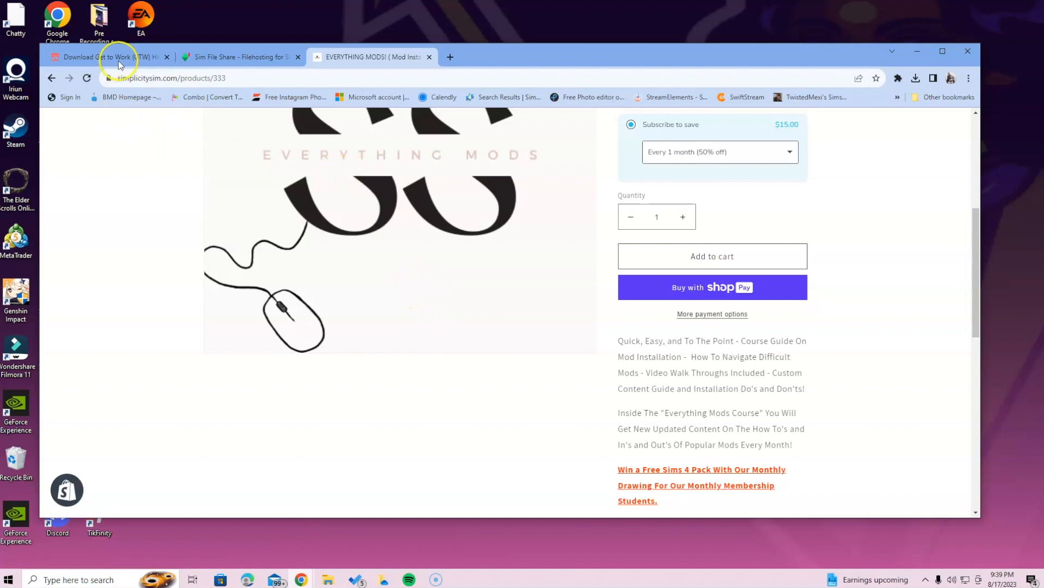
click(106, 56)
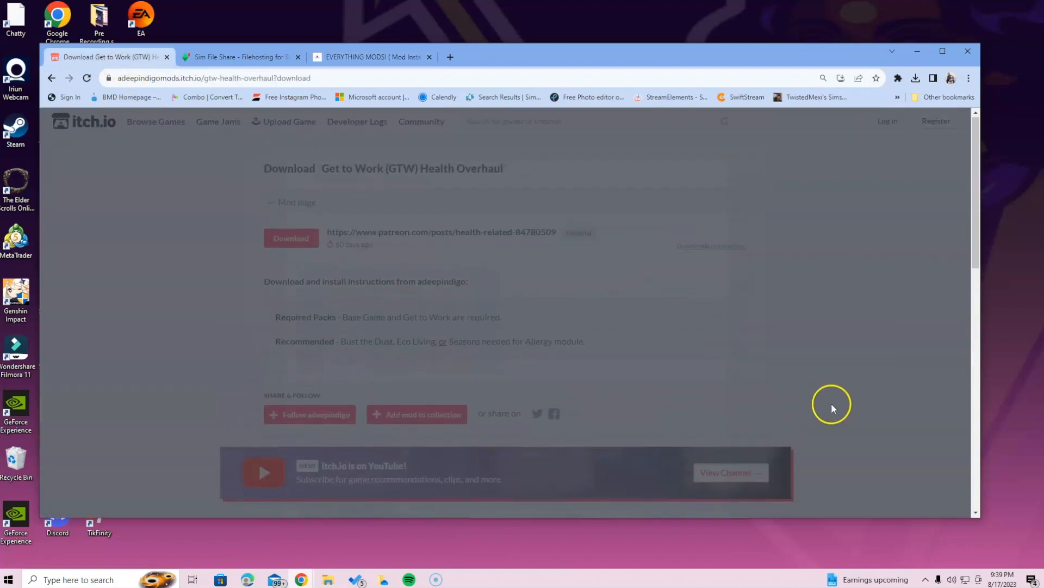
mouse_move(597, 326)
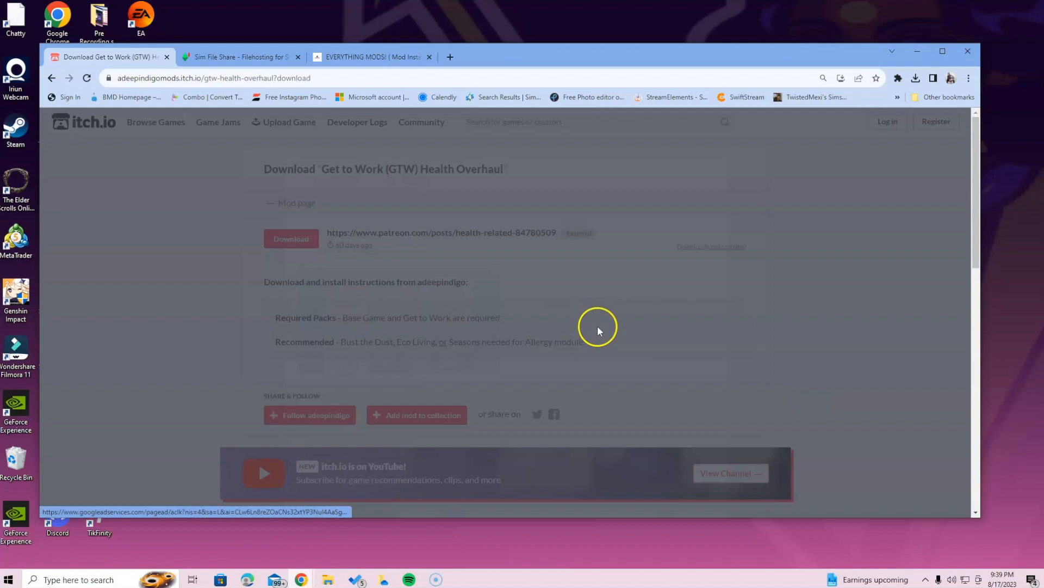